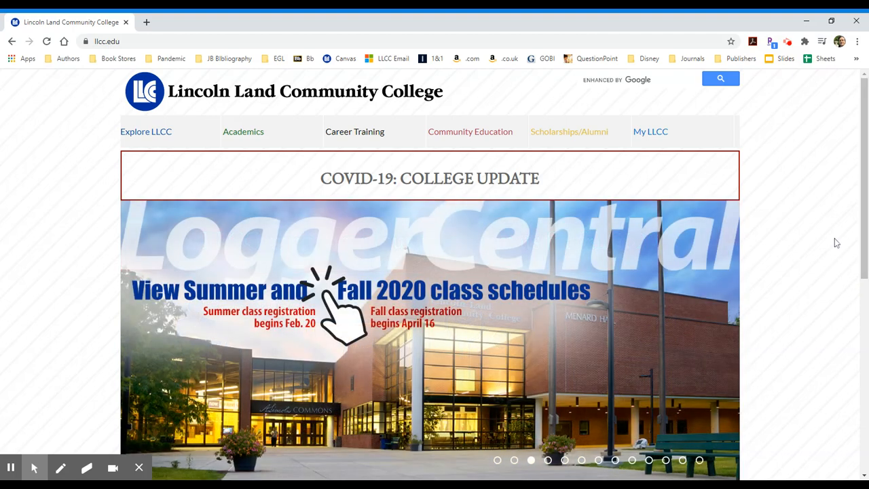
# Go to the My LLCC page from the top navigation and scroll to its Quick Links list
pyautogui.scroll(-3)
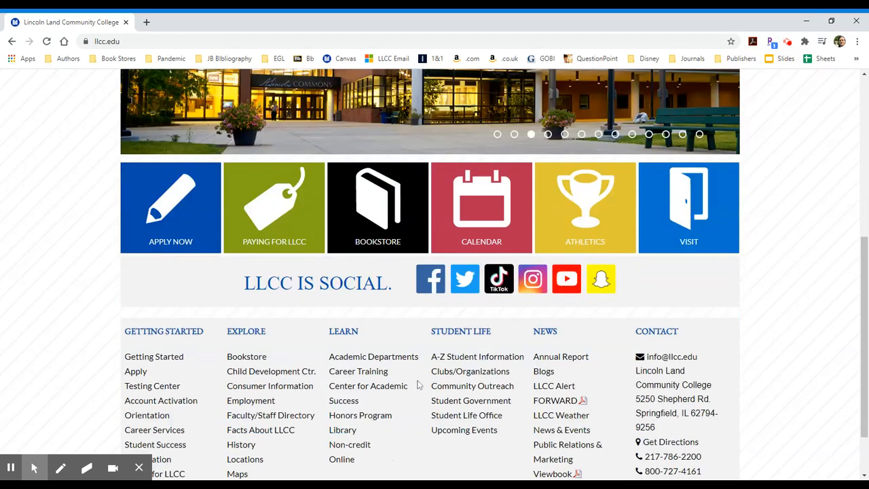
pyautogui.scroll(-3)
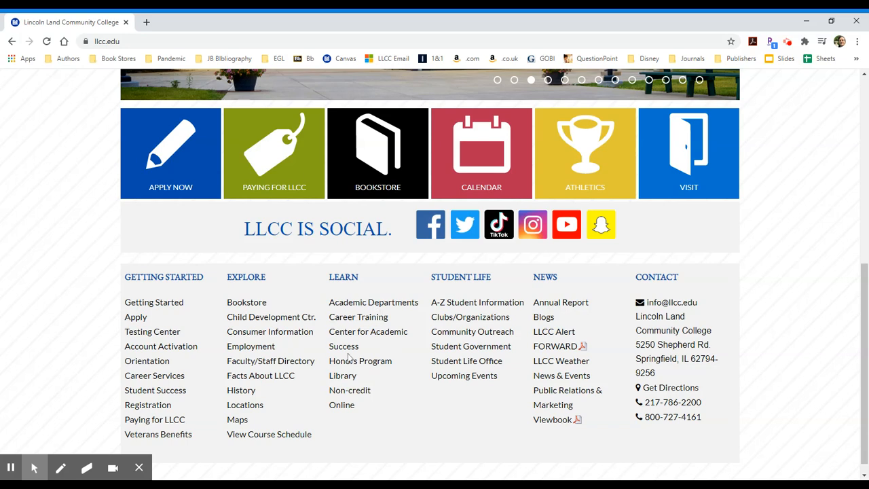
pyautogui.moveTo(761, 347)
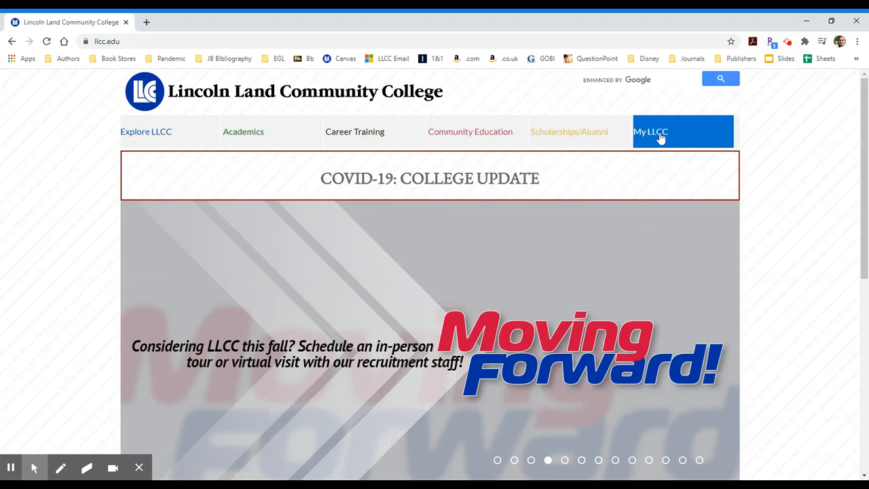
pyautogui.click(652, 132)
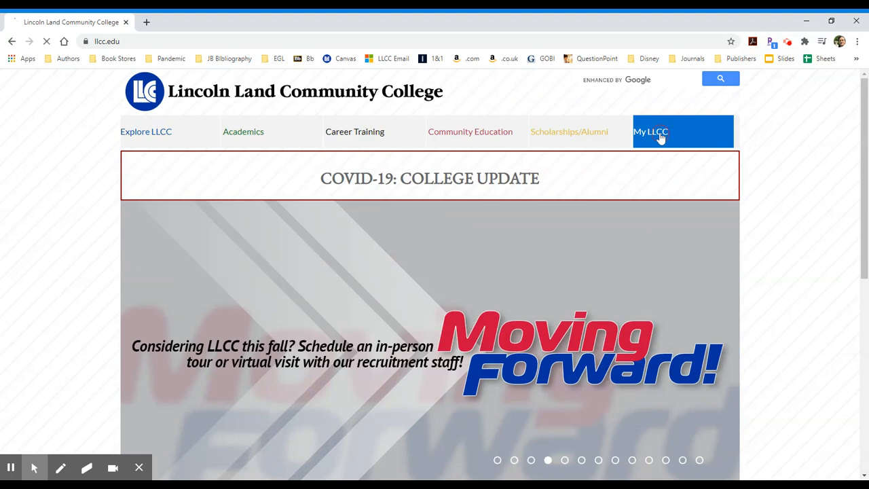
pyautogui.click(650, 131)
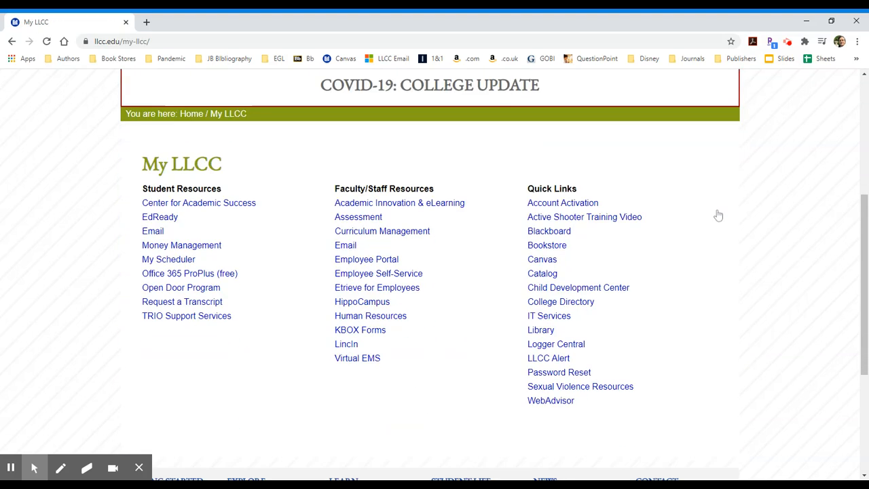
pyautogui.scroll(-3)
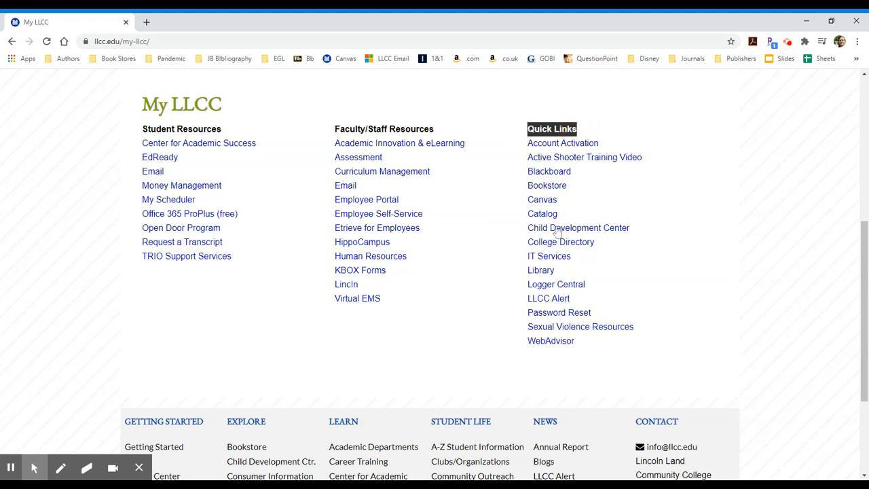
pyautogui.moveTo(541, 274)
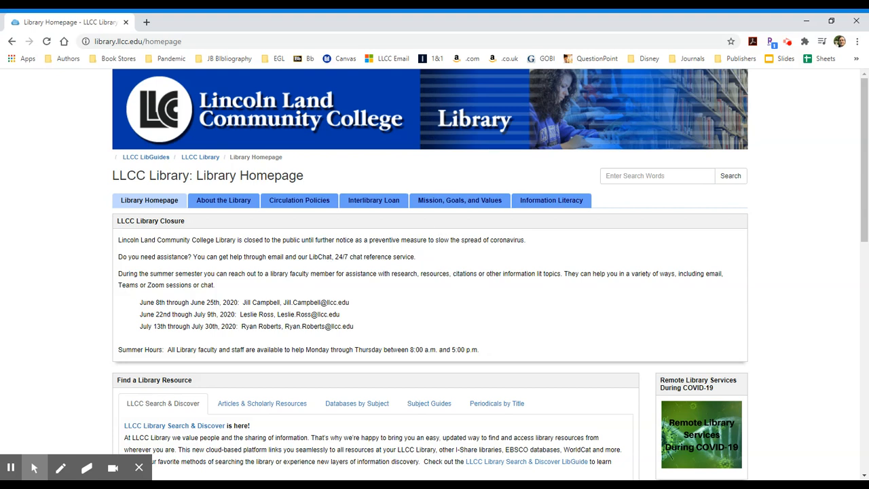
pyautogui.moveTo(304, 272)
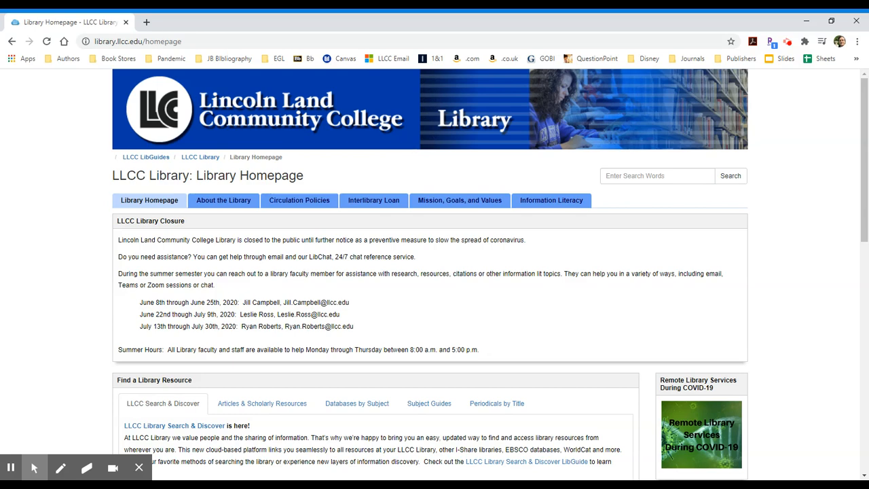
pyautogui.moveTo(326, 284)
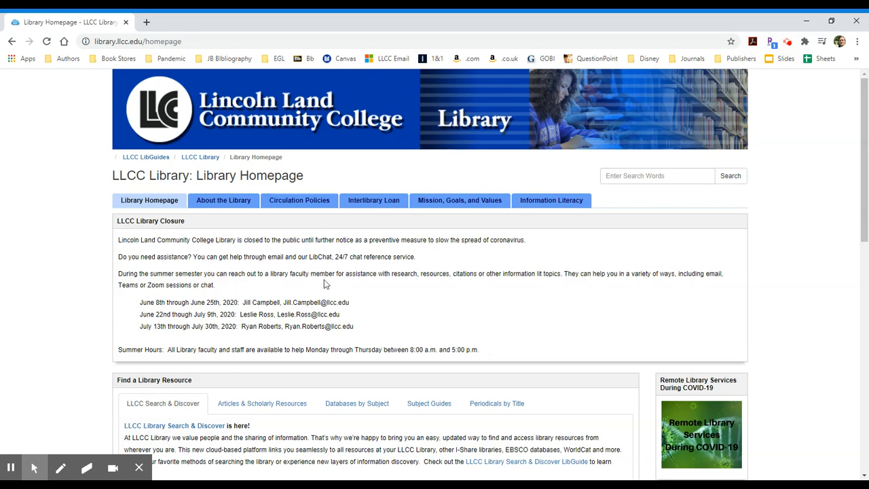
# Scroll to Find a Library Resource and show the Articles & Scholarly Resources databases
pyautogui.scroll(-3)
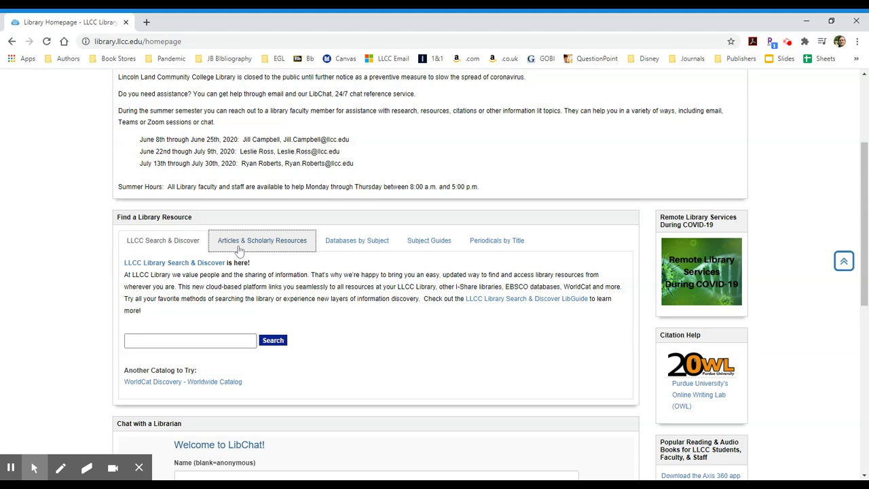
pyautogui.click(162, 240)
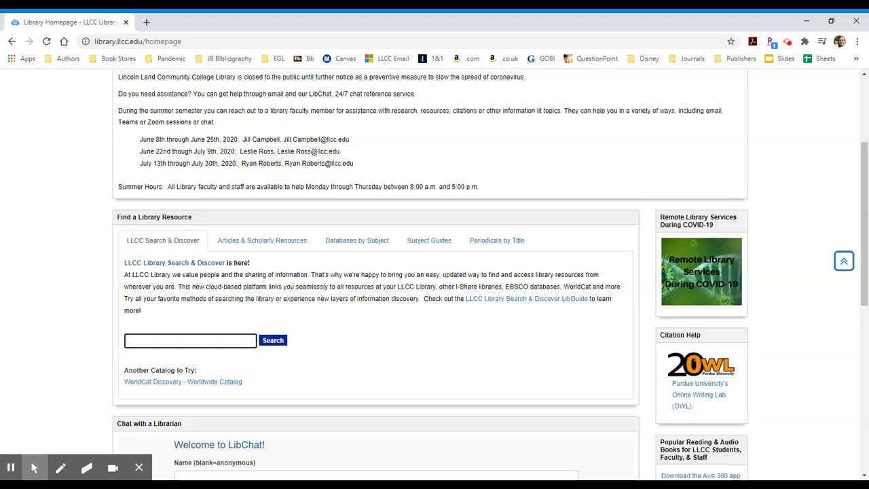
pyautogui.click(190, 341)
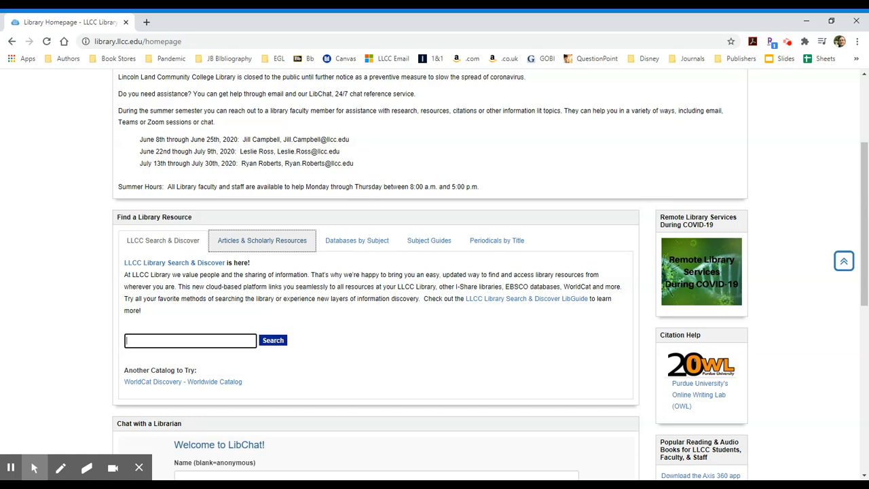
pyautogui.click(262, 240)
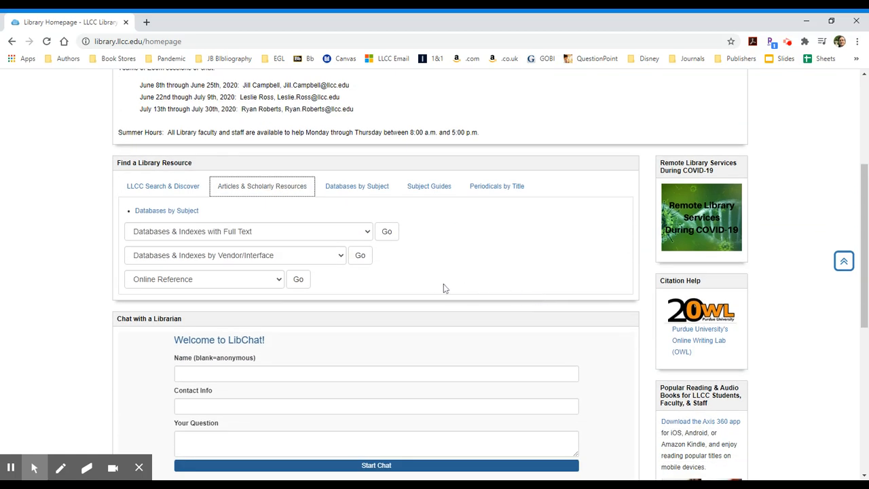
pyautogui.moveTo(189, 234)
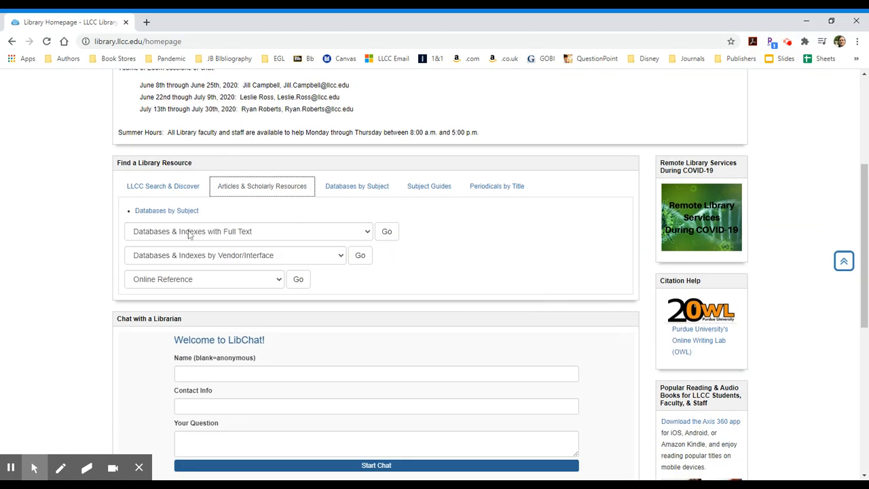
pyautogui.moveTo(372, 236)
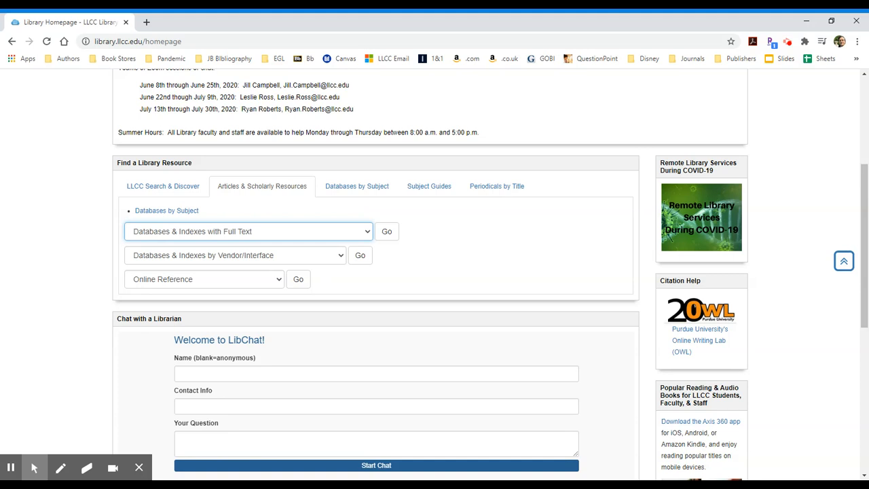
pyautogui.moveTo(388, 260)
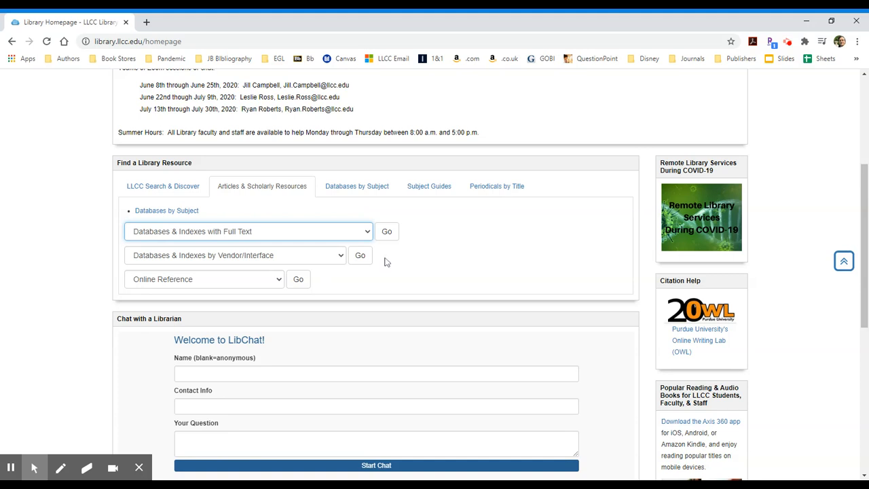
pyautogui.moveTo(325, 249)
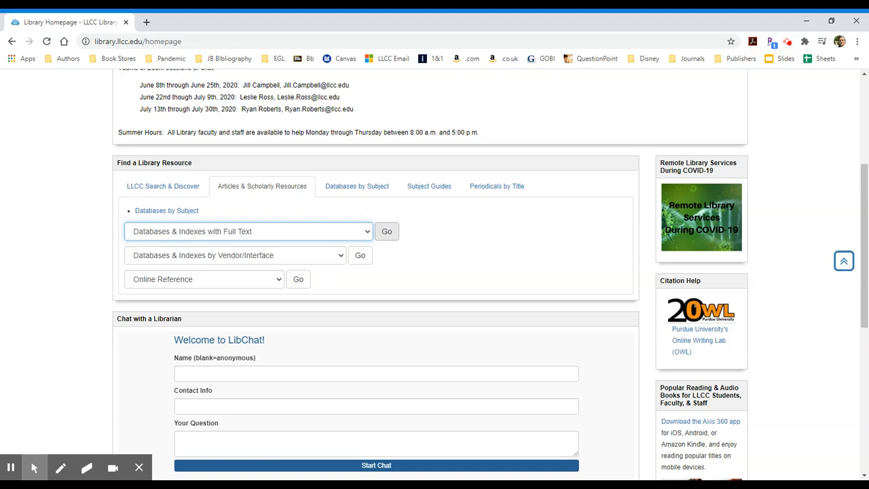
pyautogui.moveTo(398, 221)
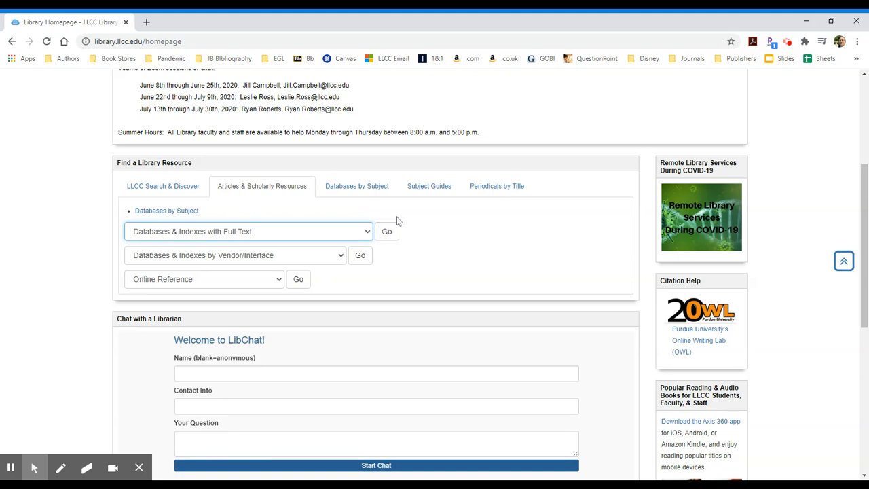
pyautogui.moveTo(407, 256)
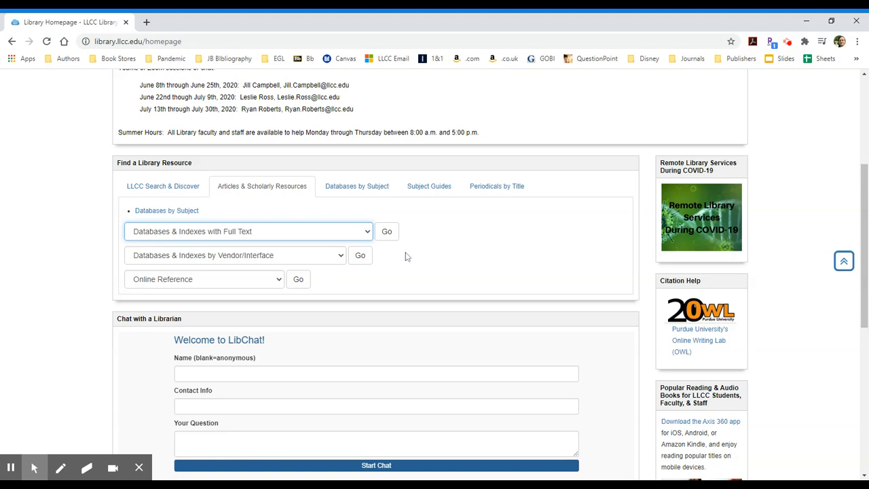
pyautogui.moveTo(412, 248)
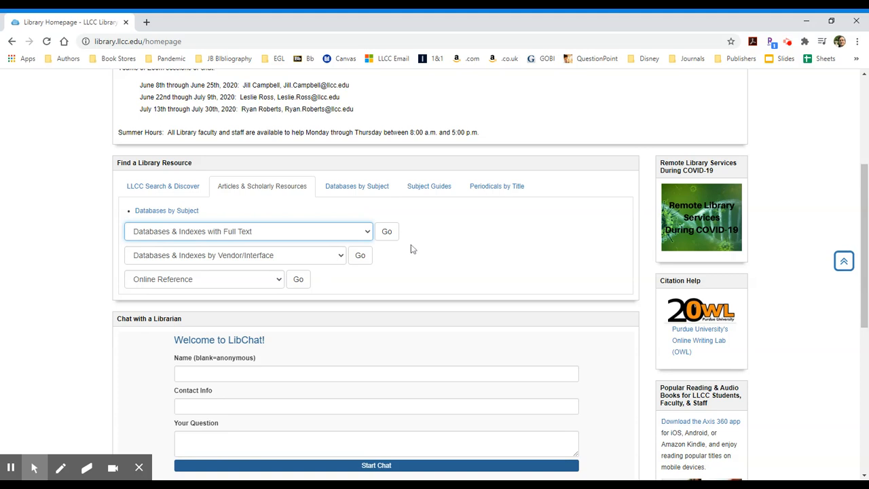
pyautogui.moveTo(344, 257)
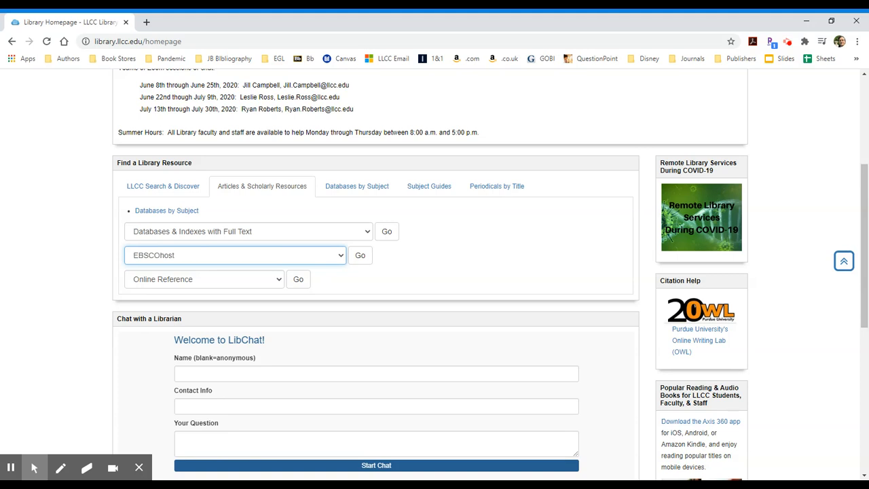
pyautogui.moveTo(360, 256)
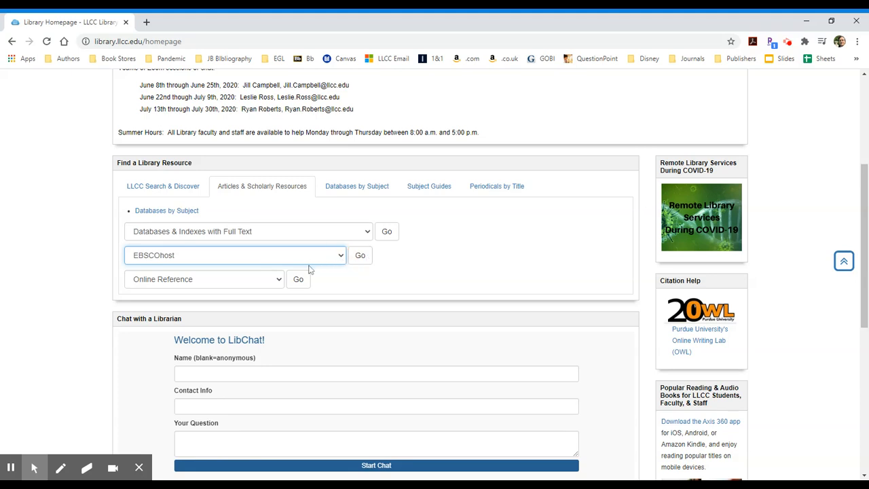
# Open the 'Databases & Indexes by Vendor/Interface' drop-down to look for EBSCOhost
pyautogui.click(234, 255)
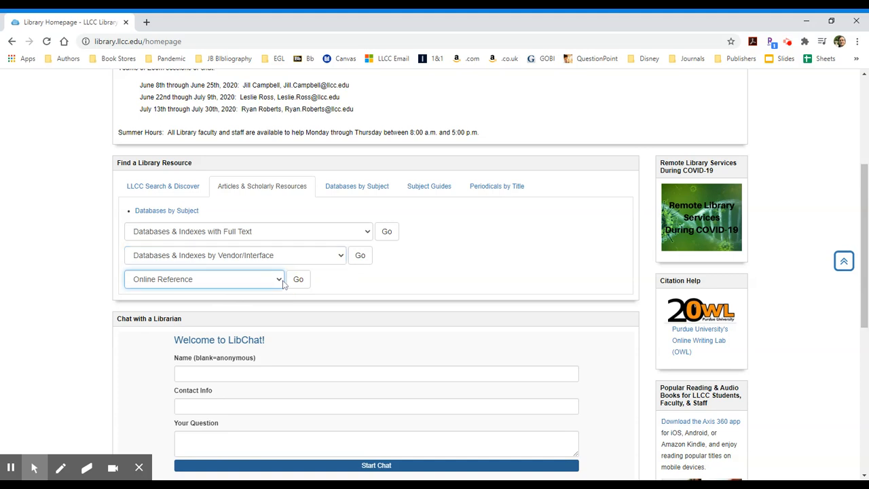
pyautogui.moveTo(269, 294)
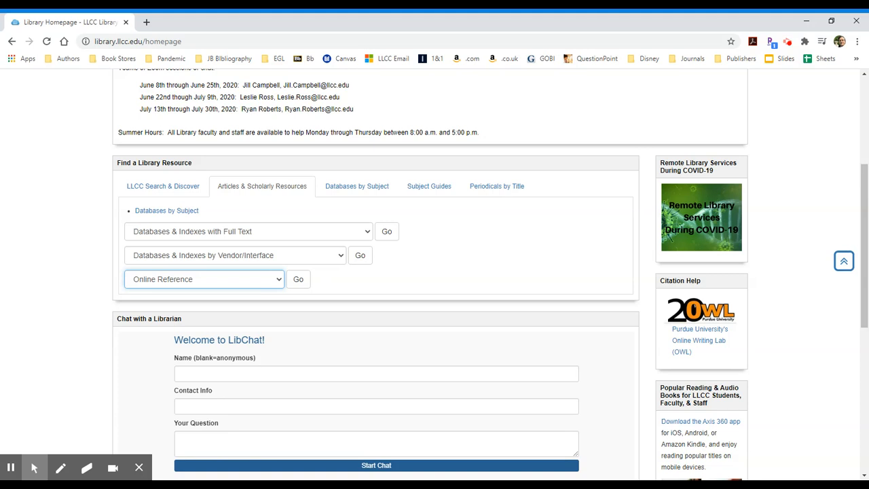
pyautogui.moveTo(385, 290)
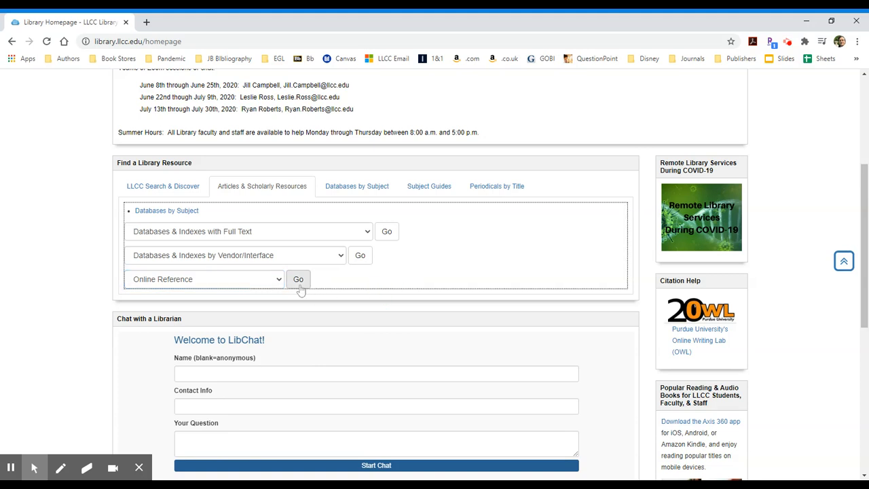
pyautogui.moveTo(479, 316)
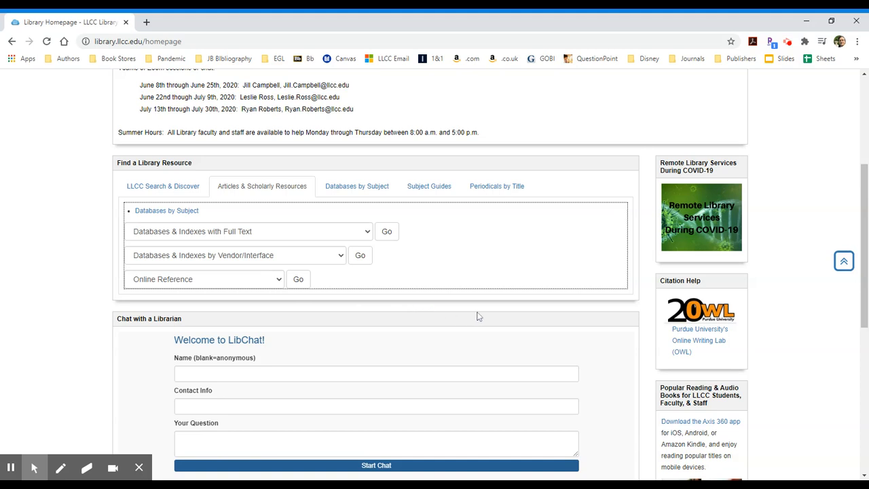
pyautogui.moveTo(464, 333)
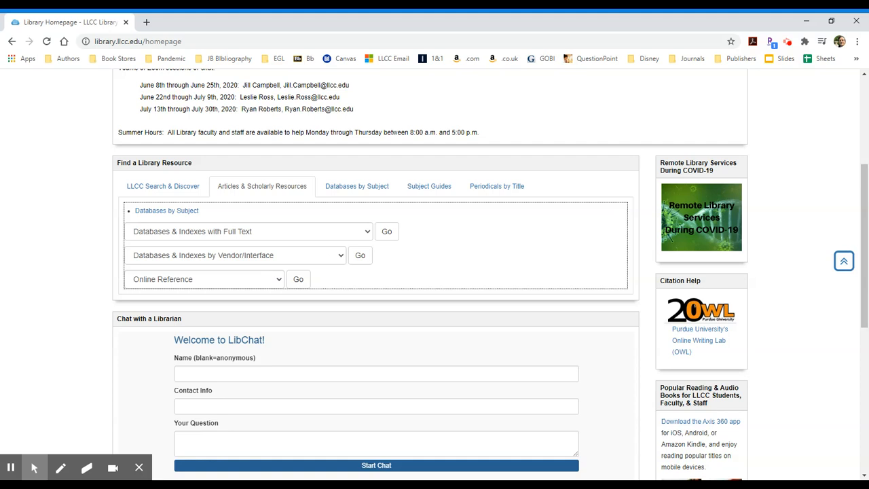
pyautogui.moveTo(463, 324)
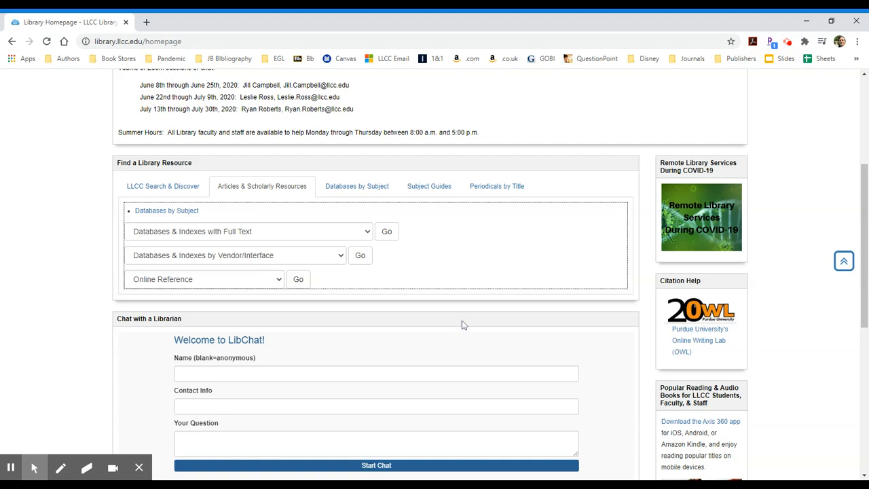
pyautogui.moveTo(451, 337)
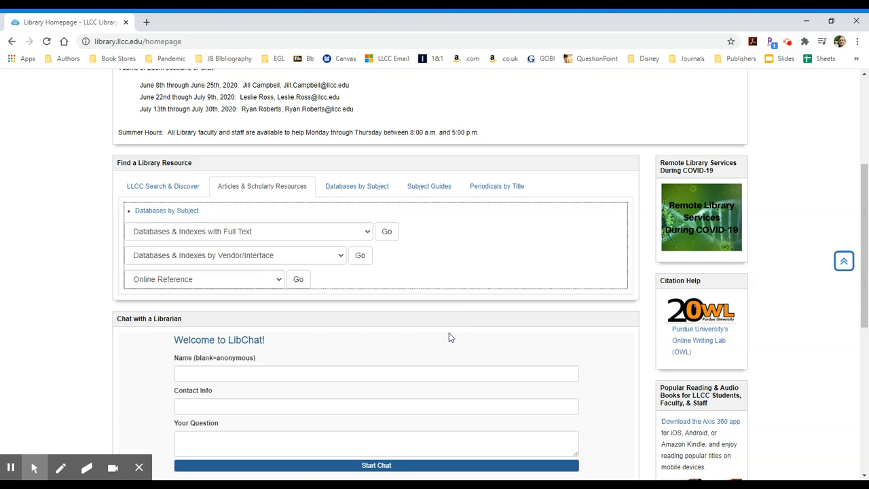
pyautogui.scroll(3)
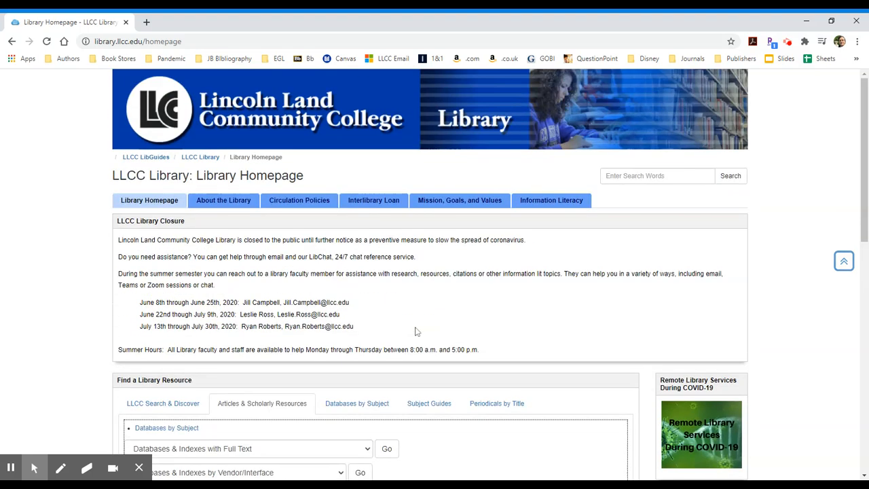
pyautogui.moveTo(509, 218)
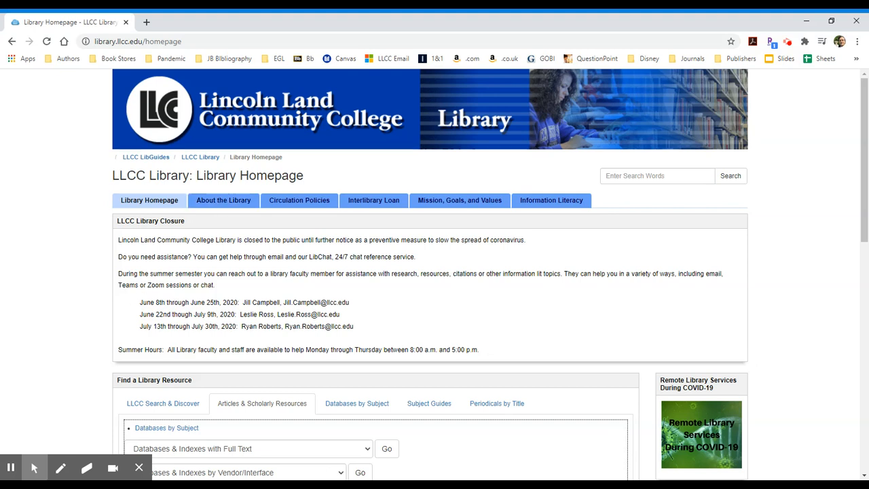
pyautogui.moveTo(139, 302); pyautogui.dragTo(354, 326)
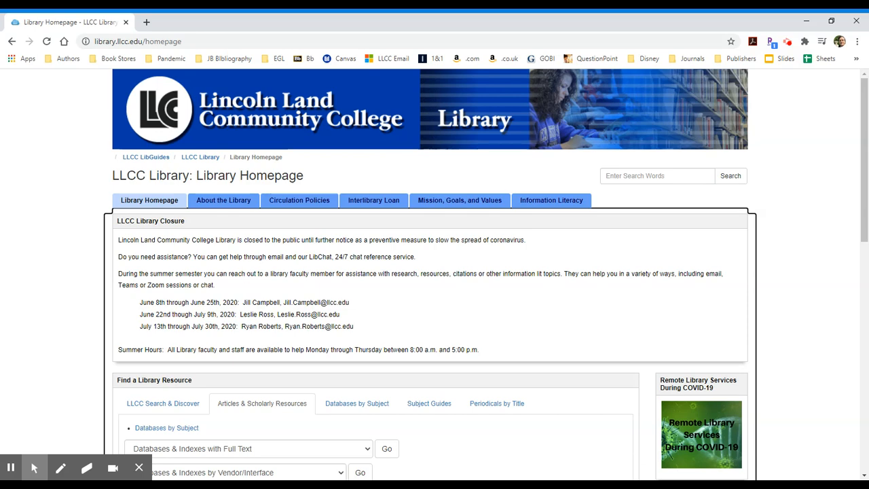
pyautogui.scroll(-3)
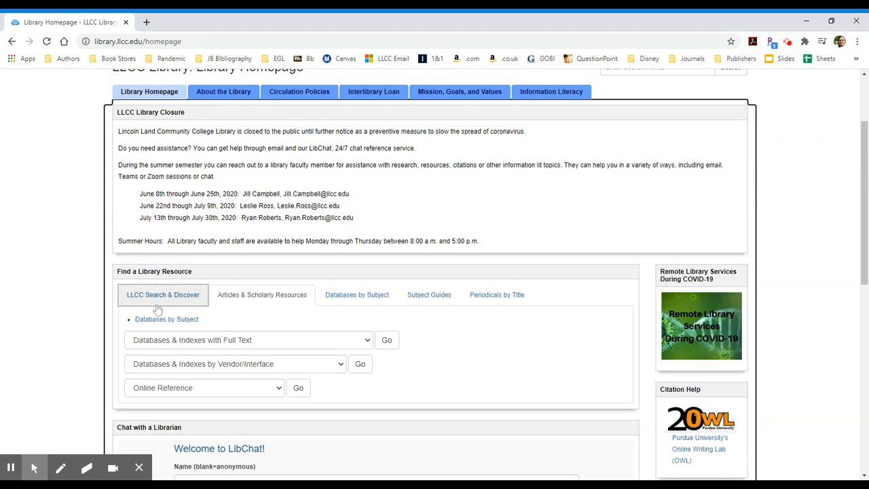
pyautogui.click(262, 294)
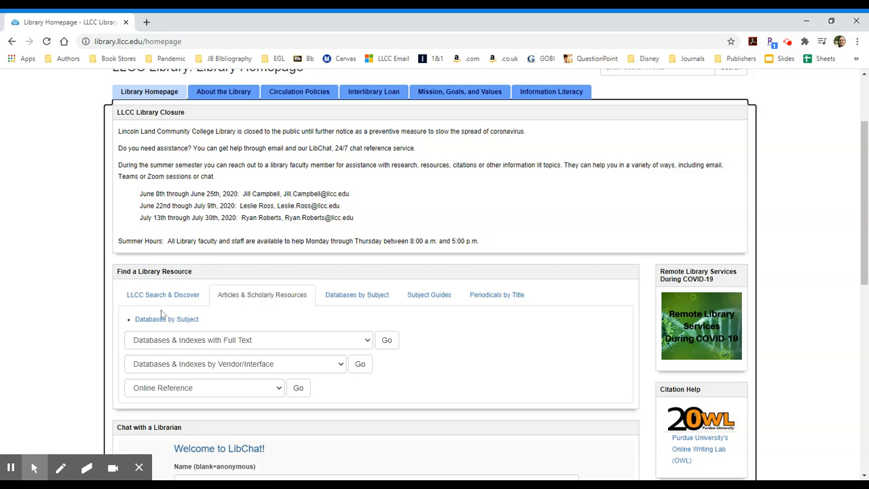
pyautogui.moveTo(51, 324)
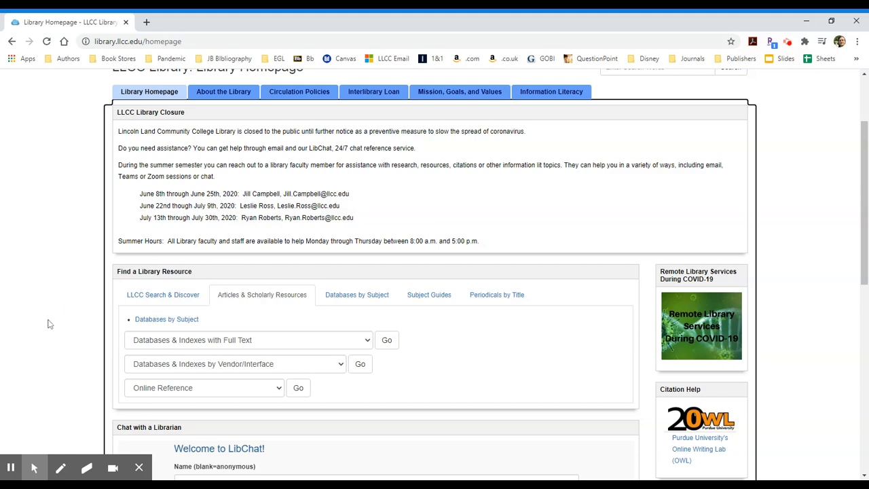